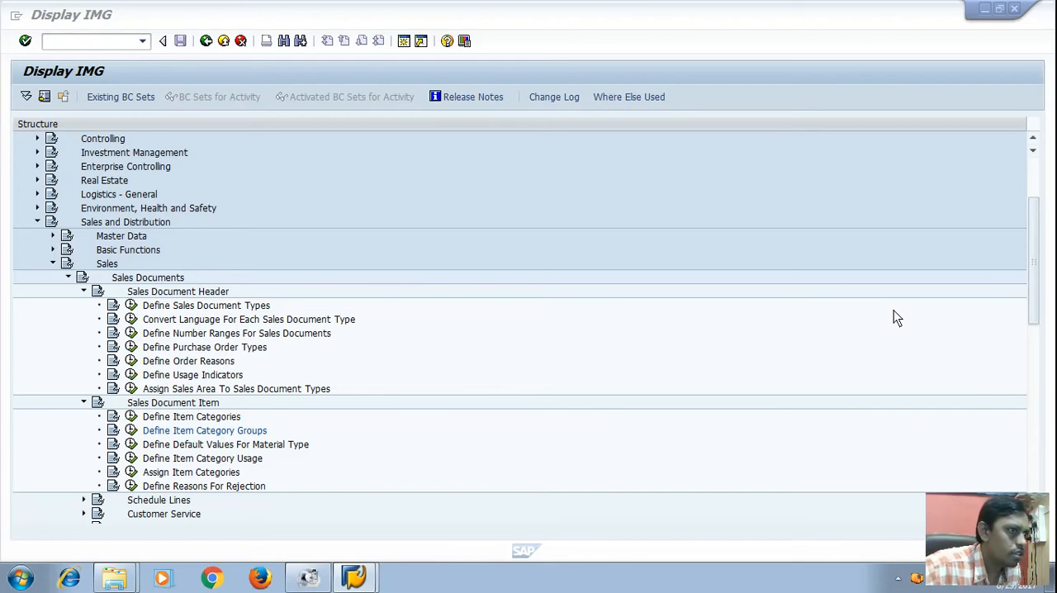
{"action": "mouse_move", "coordinate": [76, 498]}
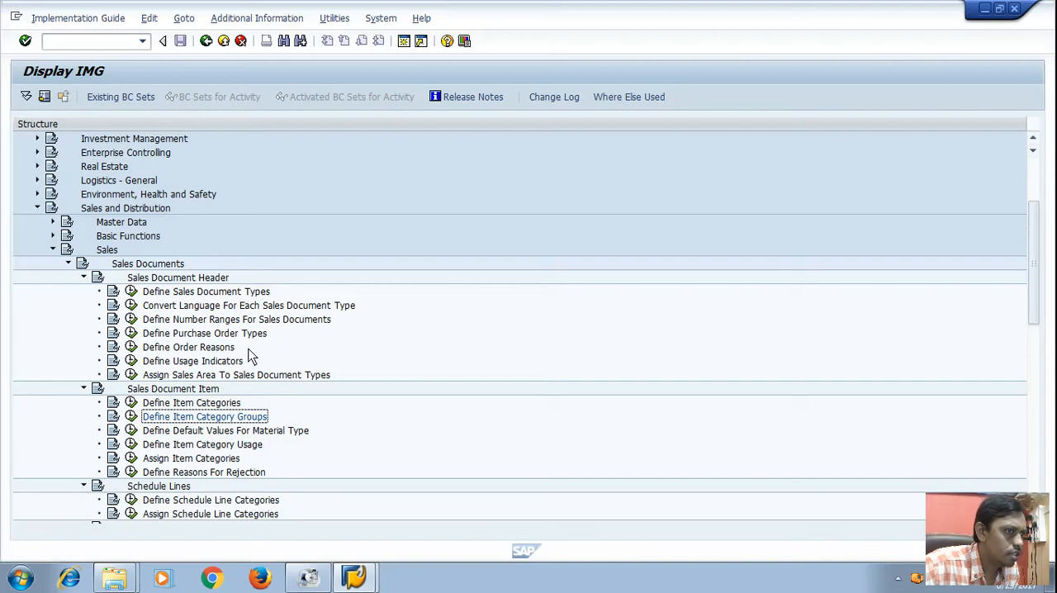
Start a new entry in Define Schedule Line Categories.
{"action": "scroll", "scroll_direction": "down", "scroll_amount": 3}
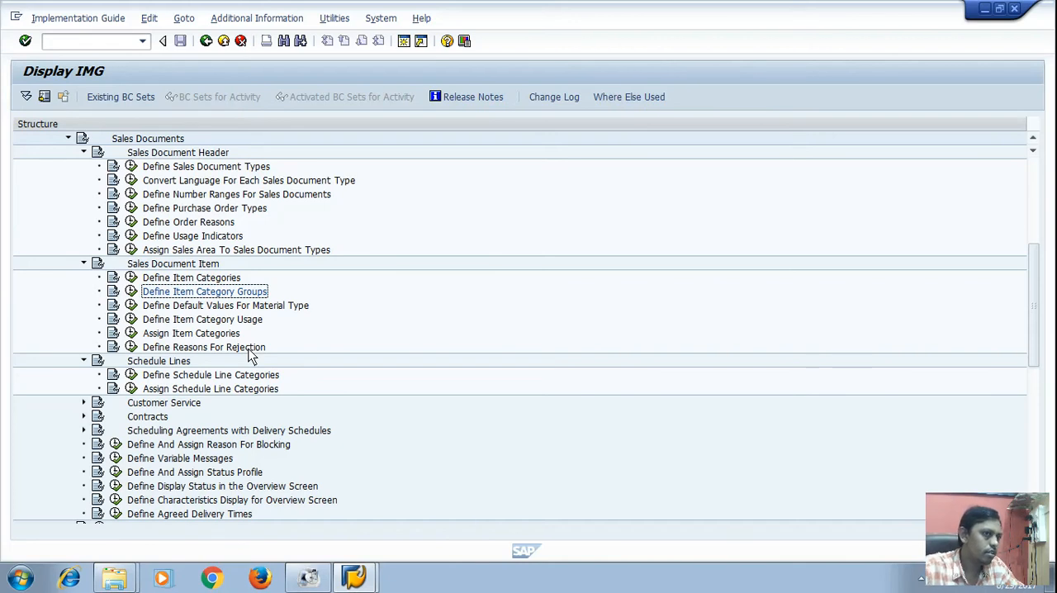
{"action": "mouse_move", "coordinate": [136, 383]}
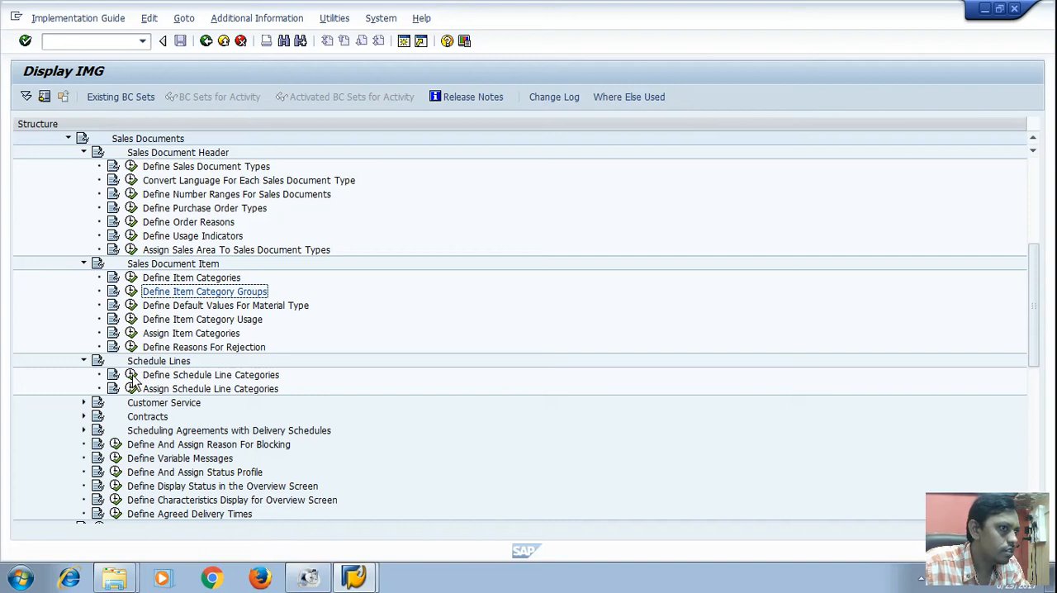
{"action": "double_click", "coordinate": [210, 373]}
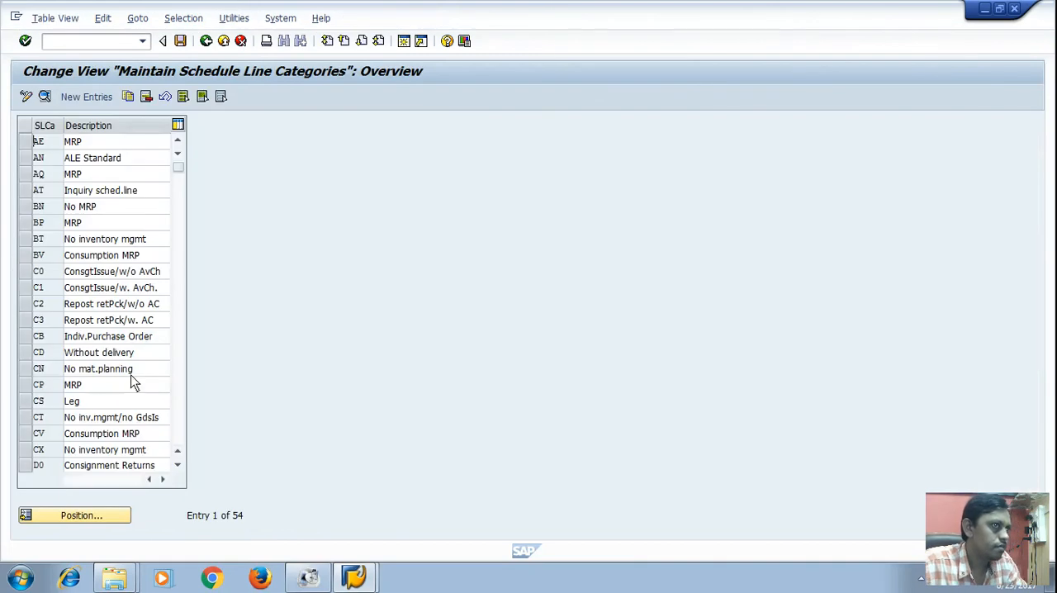
{"action": "mouse_move", "coordinate": [86, 95]}
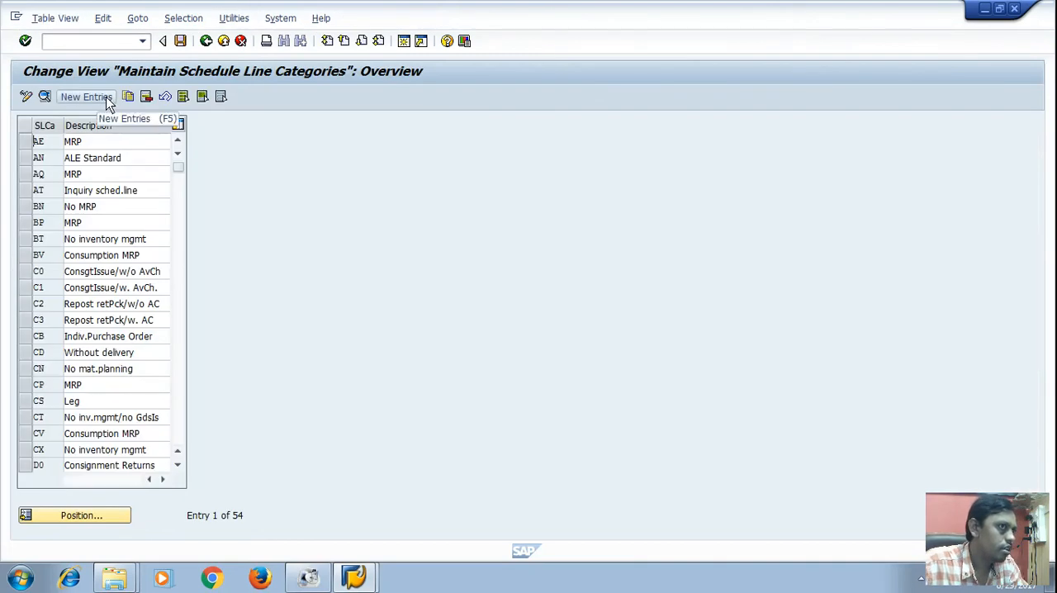
{"action": "left_click", "coordinate": [86, 96]}
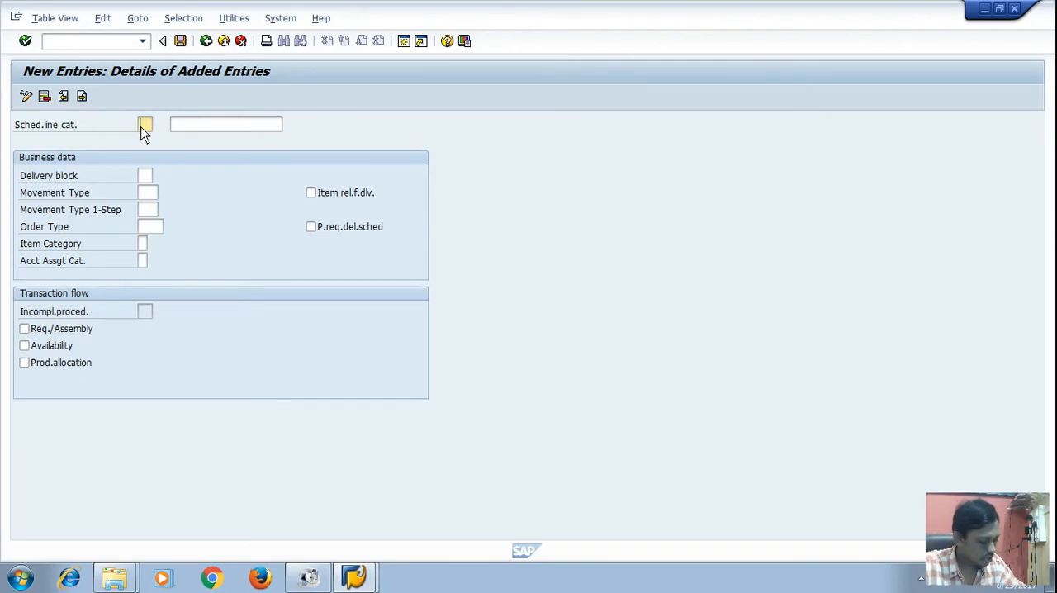
Enter schedule line category ZN 'no material planning' with the availability check on.
{"action": "type", "text": "2"}
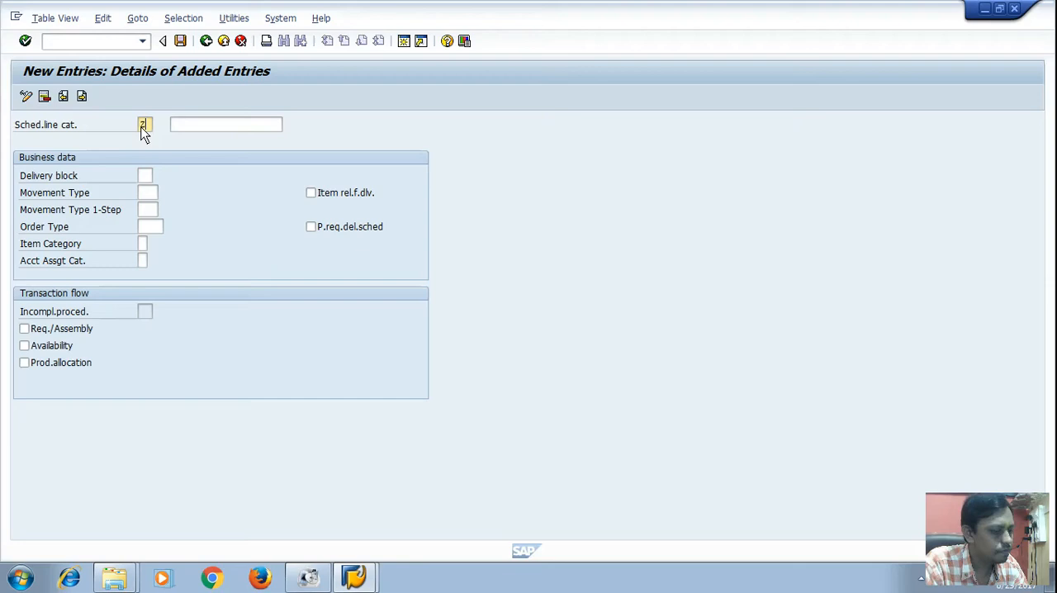
{"action": "type", "text": "ZN"}
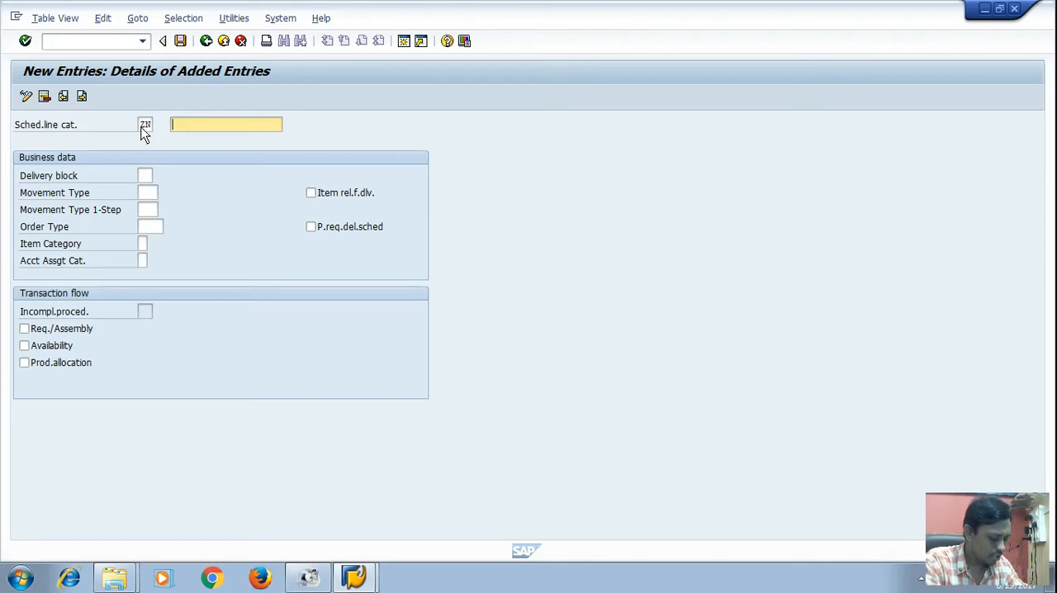
{"action": "type", "text": "no m"}
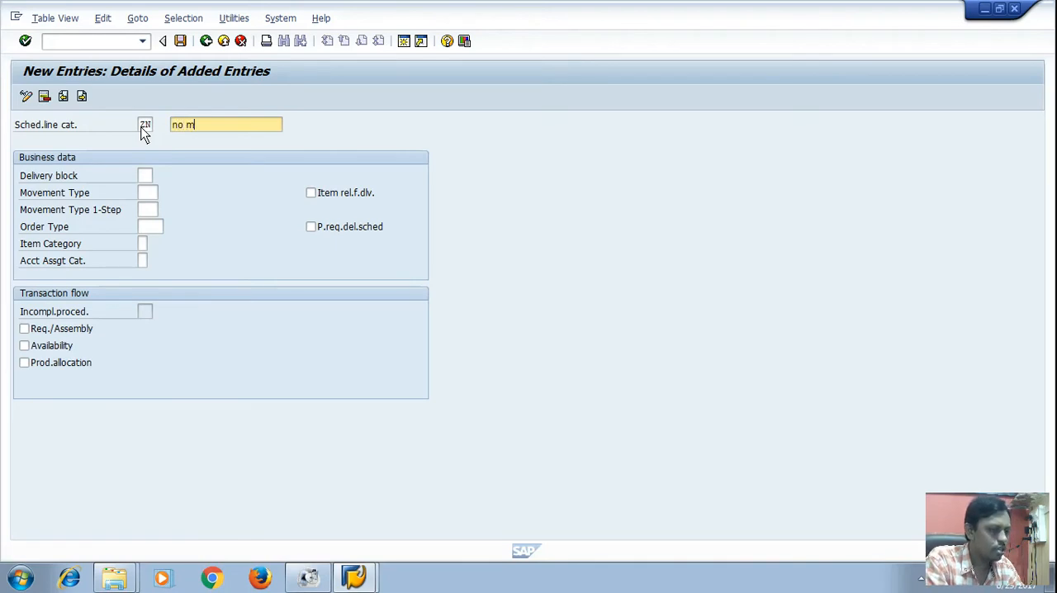
{"action": "type", "text": "material"}
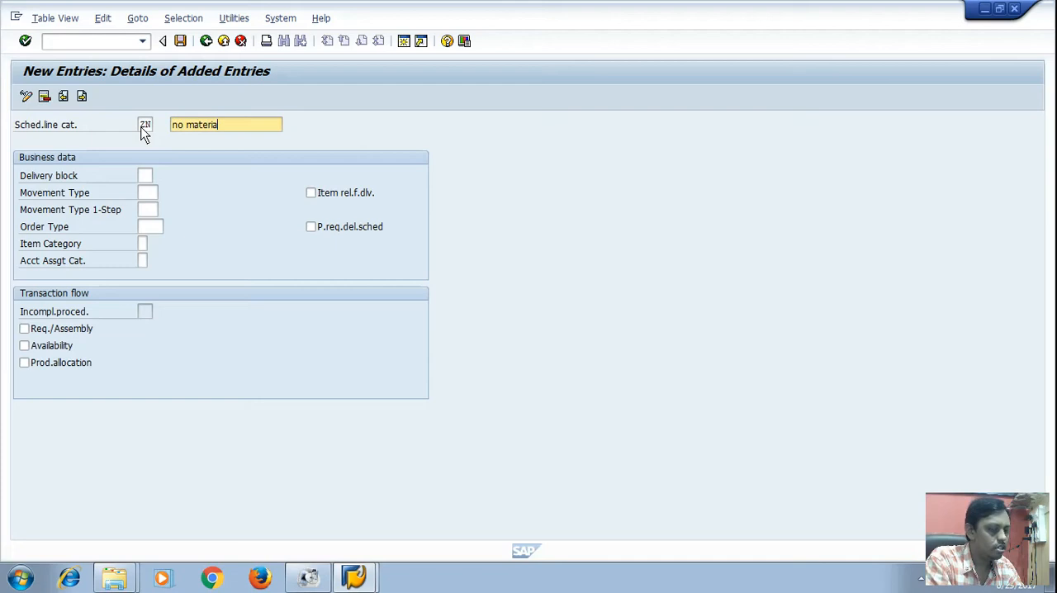
{"action": "type", "text": "planning"}
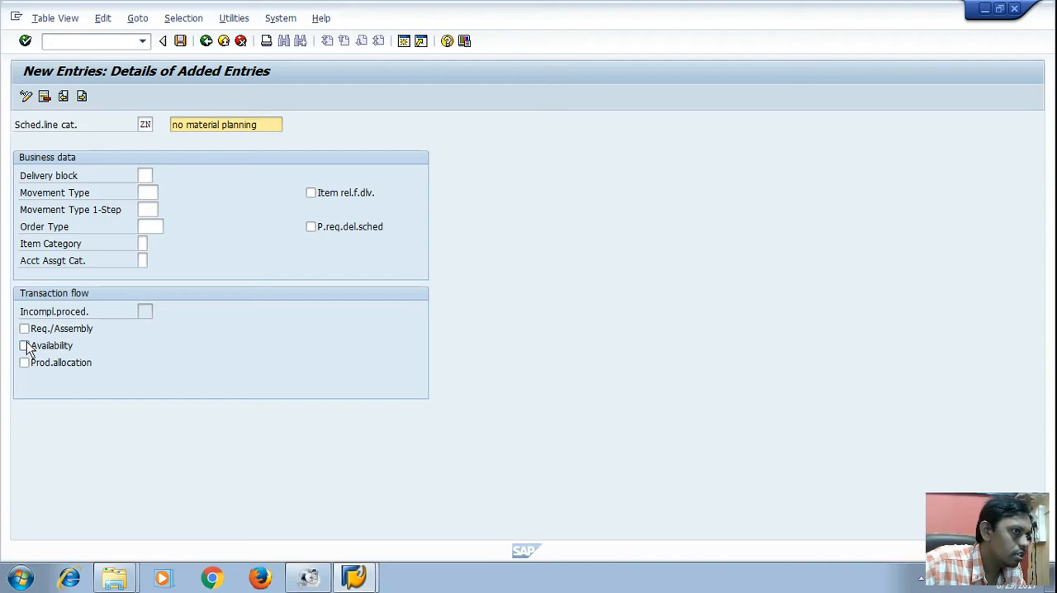
{"action": "left_click", "coordinate": [25, 345]}
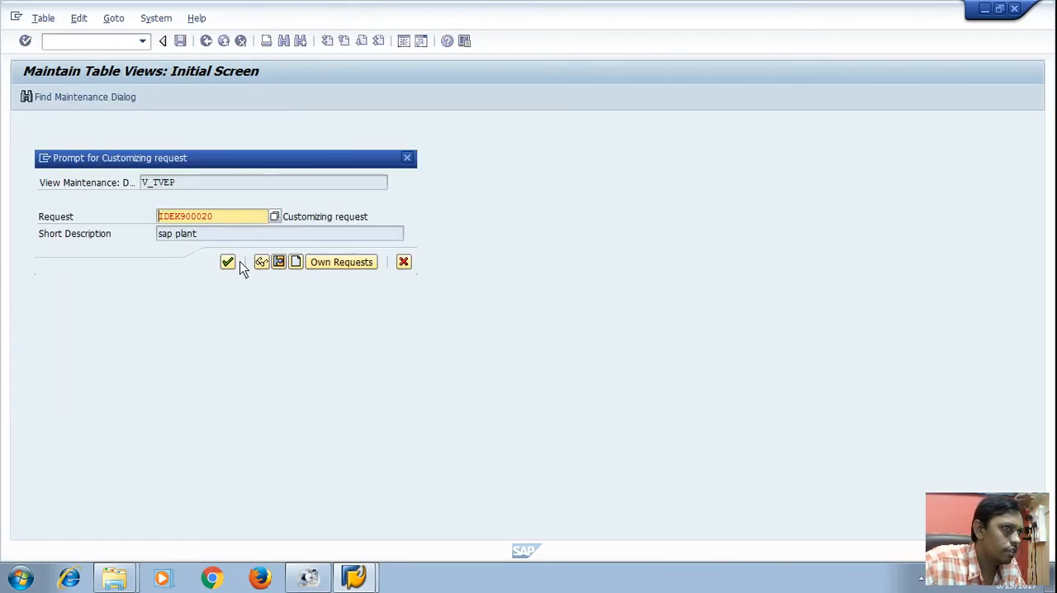
Save ZN to the customizing request and return to the customizing tree.
{"action": "left_click", "coordinate": [228, 261]}
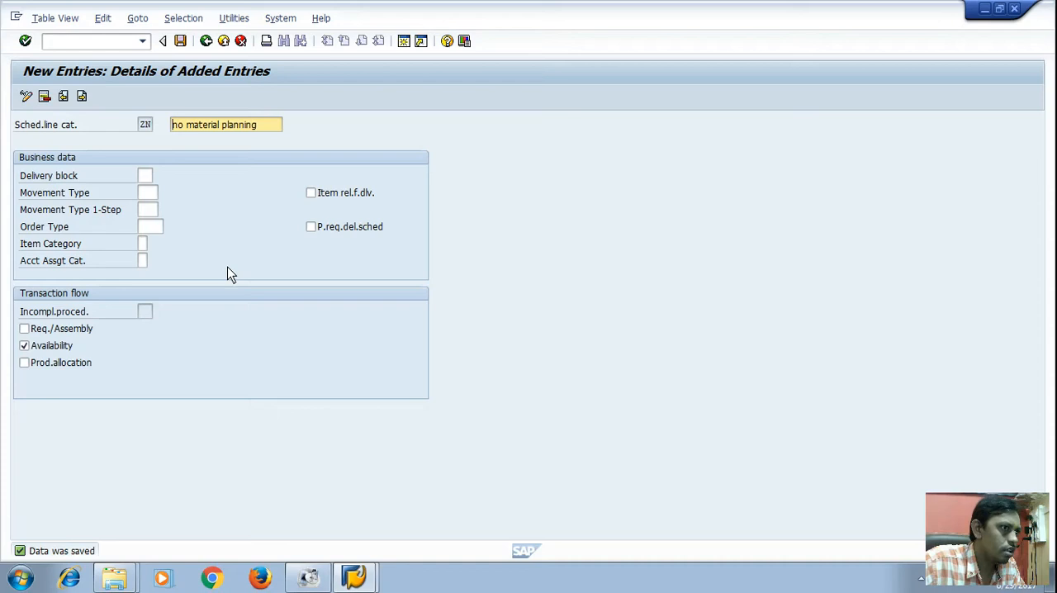
{"action": "mouse_move", "coordinate": [199, 89]}
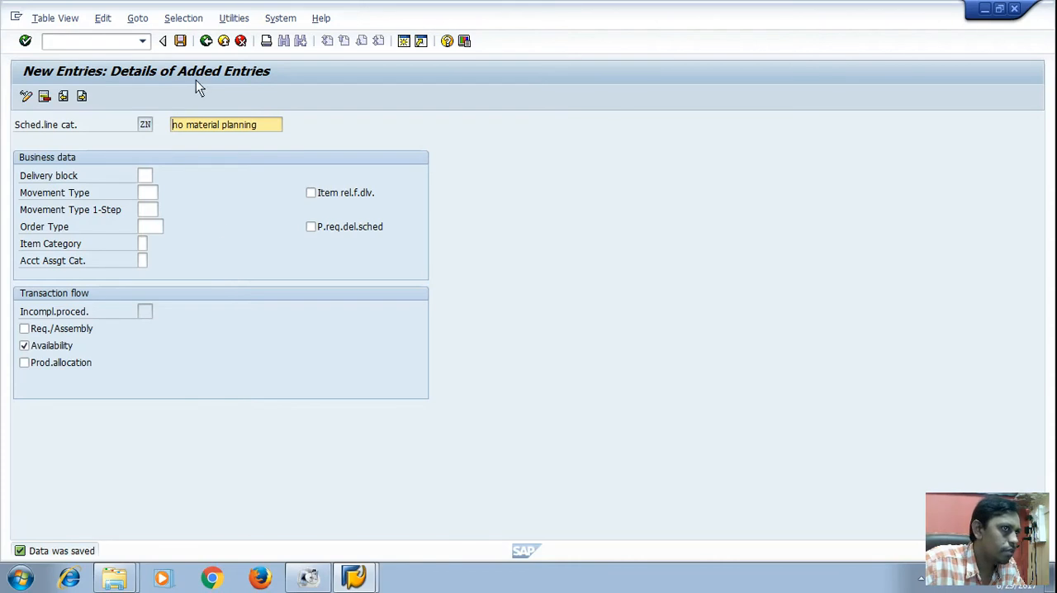
{"action": "left_click", "coordinate": [164, 40]}
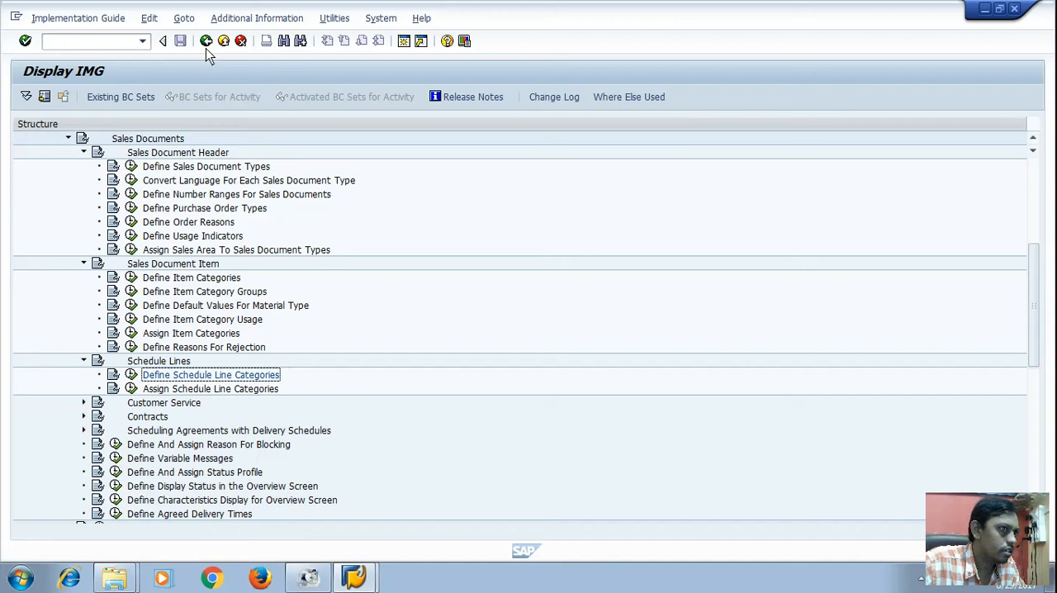
{"action": "mouse_move", "coordinate": [159, 353]}
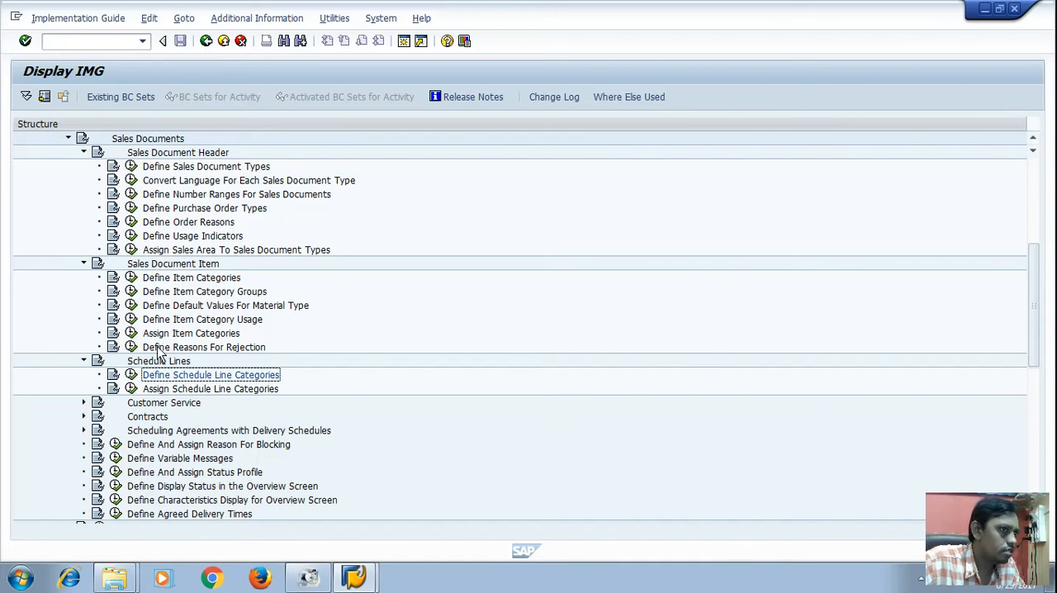
{"action": "mouse_move", "coordinate": [133, 395]}
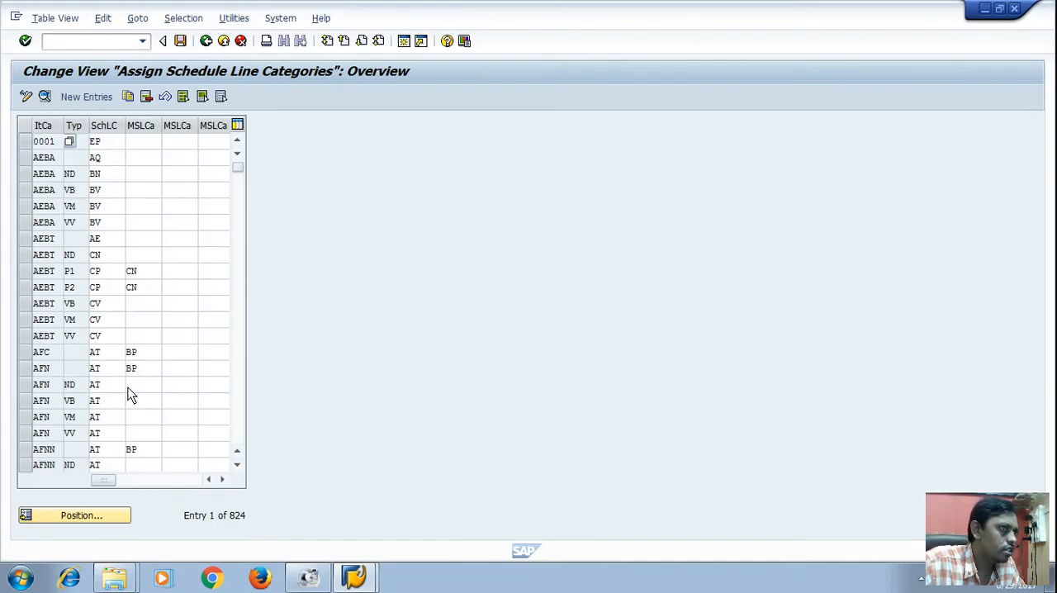
{"action": "mouse_move", "coordinate": [86, 96]}
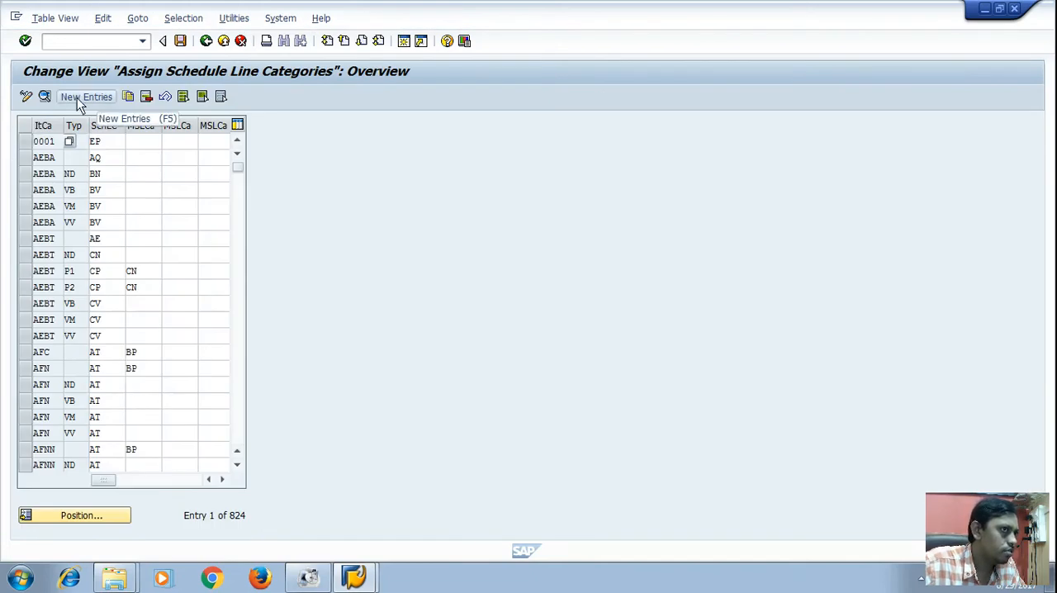
Start a new assignment entry and pick item category AGX from value help.
{"action": "left_click", "coordinate": [86, 96]}
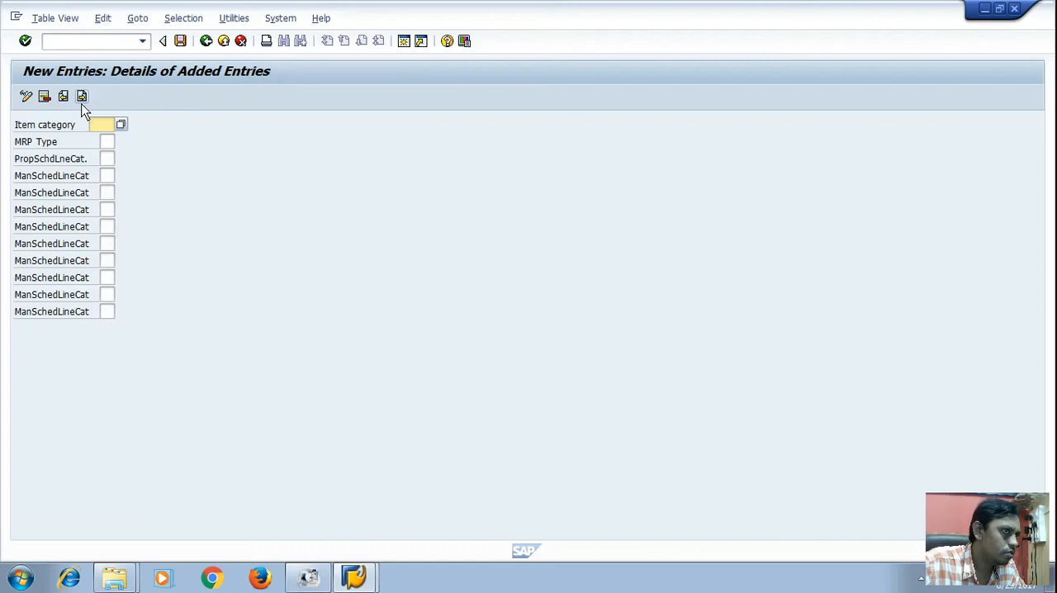
{"action": "mouse_move", "coordinate": [99, 132]}
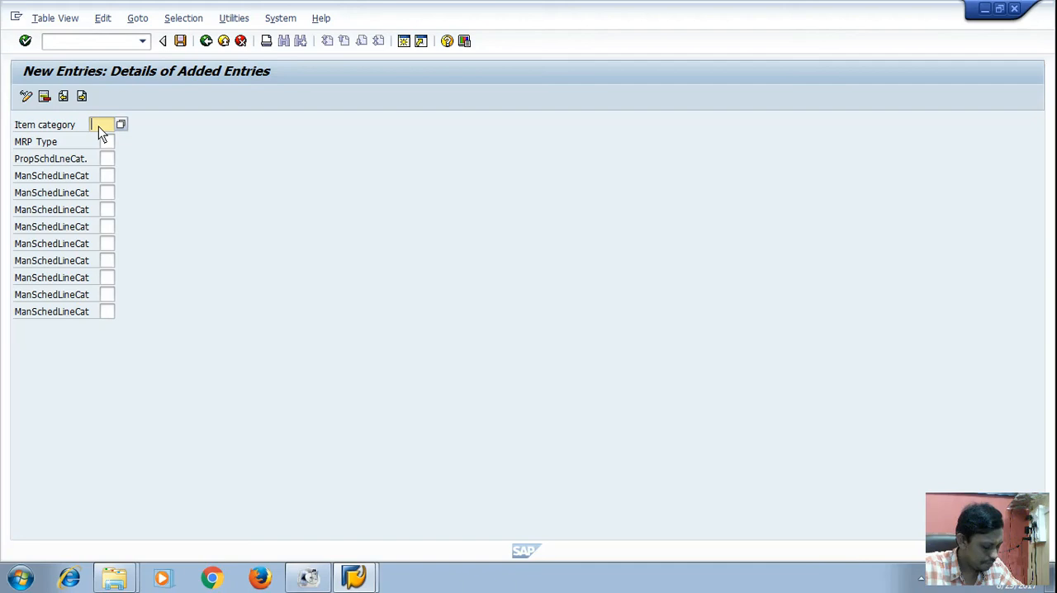
{"action": "left_click", "coordinate": [120, 124]}
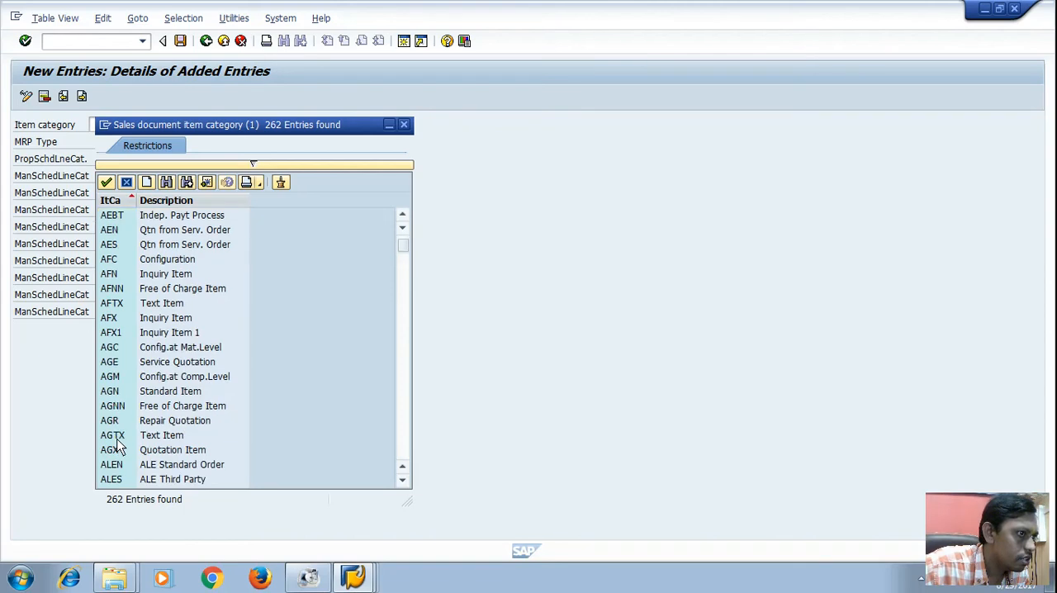
{"action": "scroll", "scroll_direction": "down", "scroll_amount": 3}
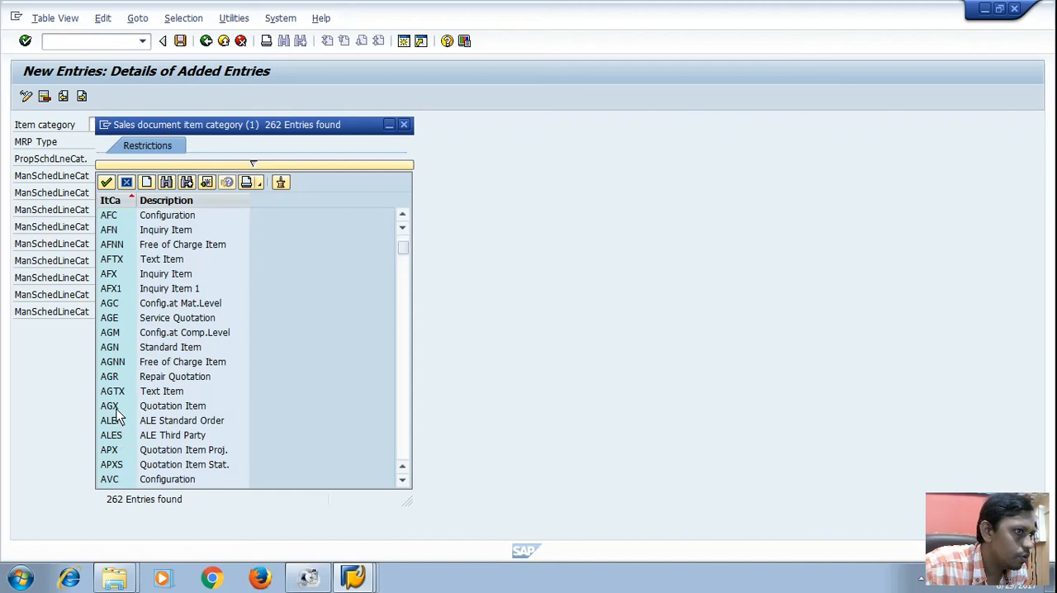
{"action": "double_click", "coordinate": [109, 406]}
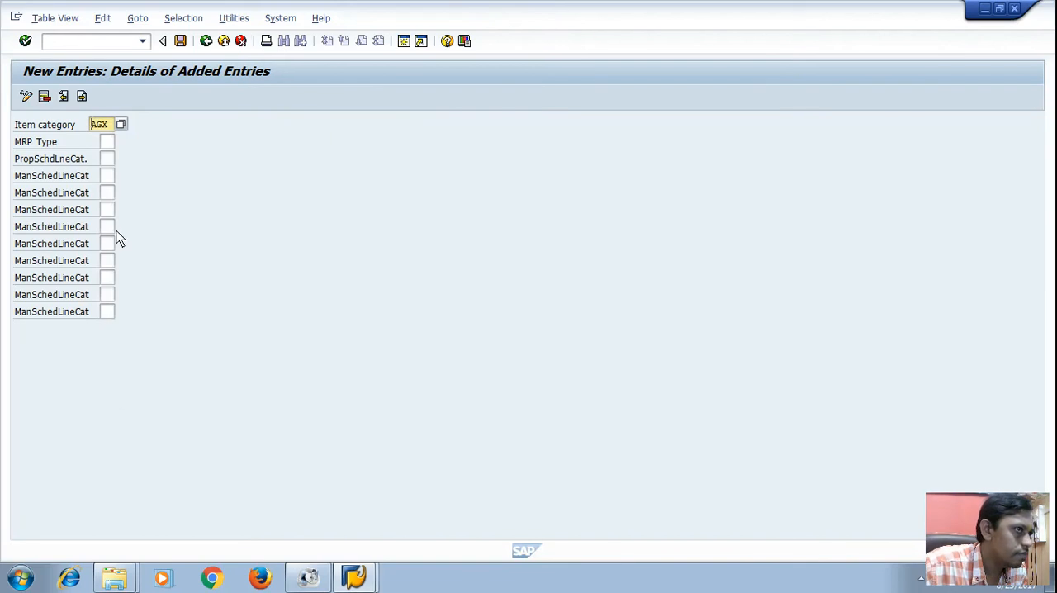
{"action": "mouse_move", "coordinate": [112, 145]}
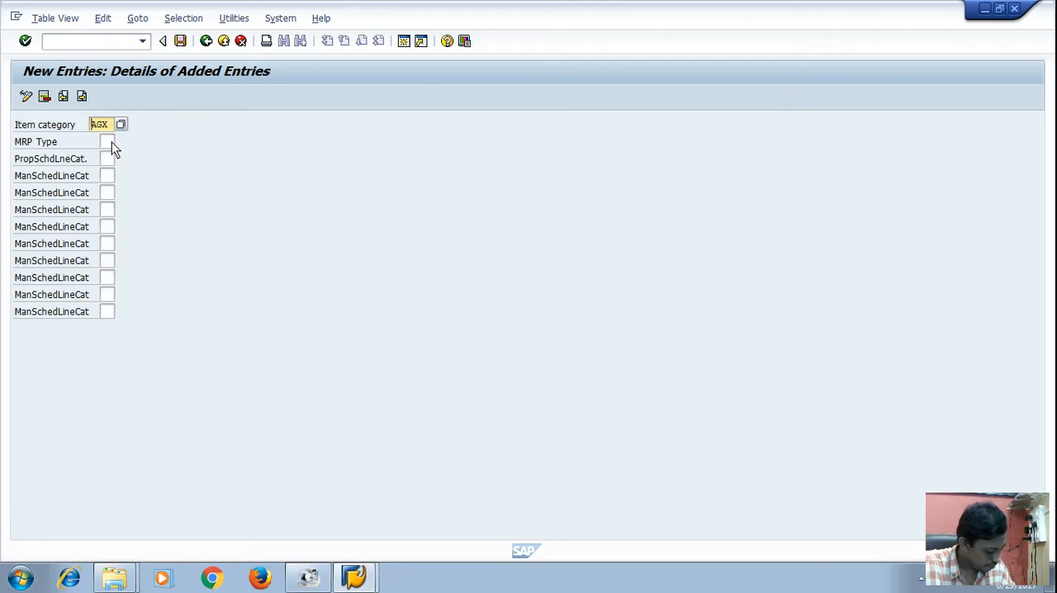
Enter the MRP type and choose BN No MRP as the proposed schedule line category.
{"action": "left_click", "coordinate": [108, 142]}
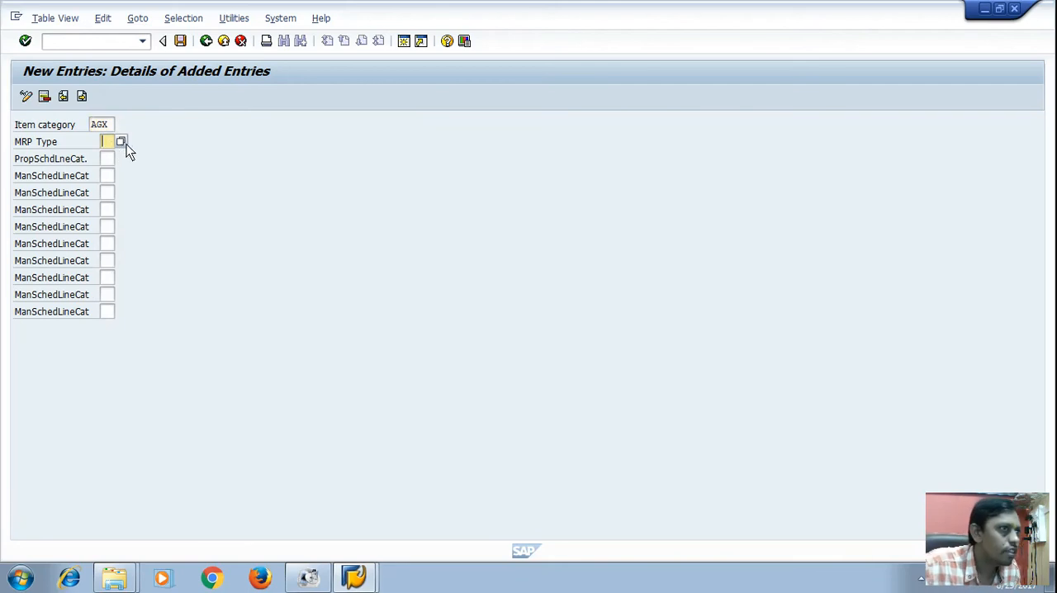
{"action": "left_click", "coordinate": [121, 142]}
{"action": "type", "text": "ND"}
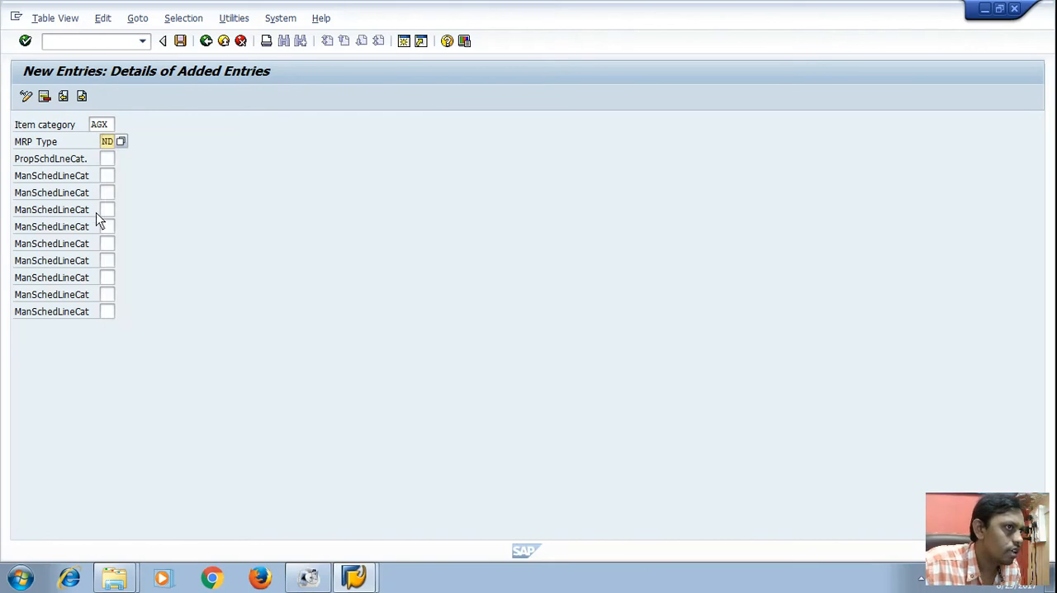
{"action": "mouse_move", "coordinate": [112, 165]}
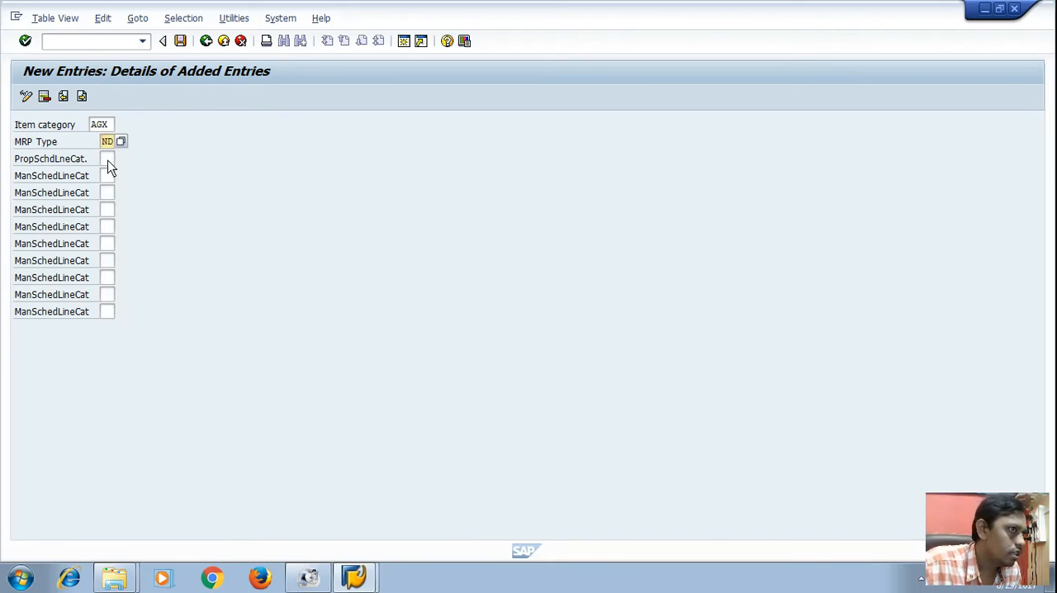
{"action": "left_click", "coordinate": [109, 159]}
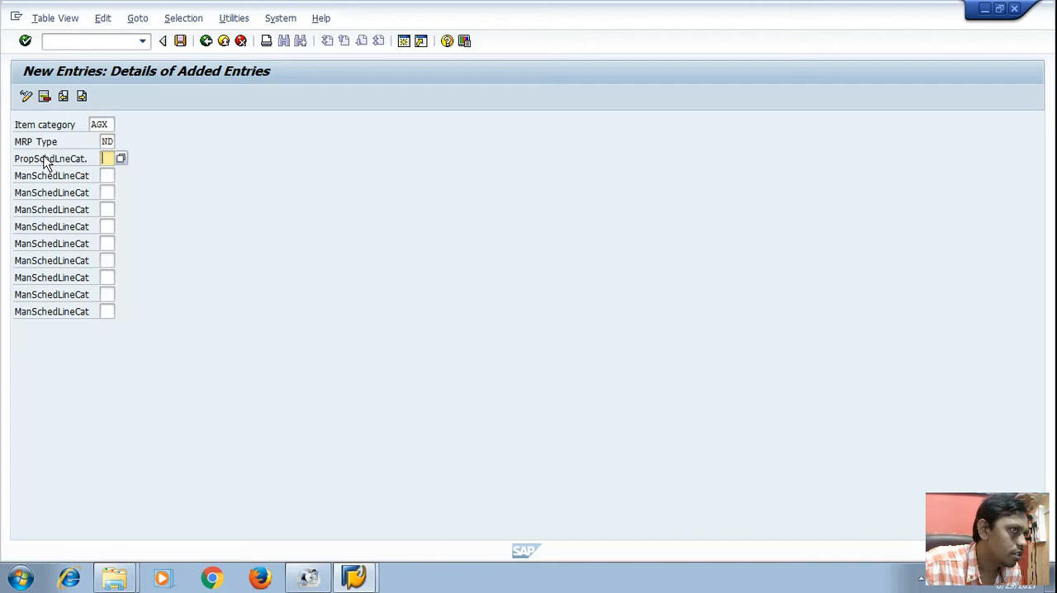
{"action": "mouse_move", "coordinate": [70, 165]}
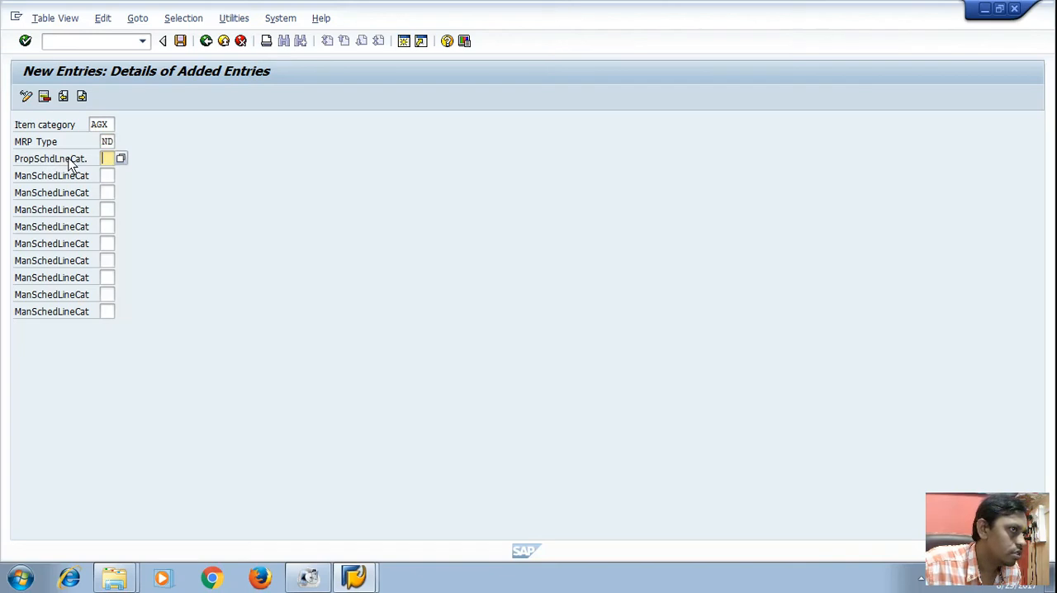
{"action": "mouse_move", "coordinate": [112, 168]}
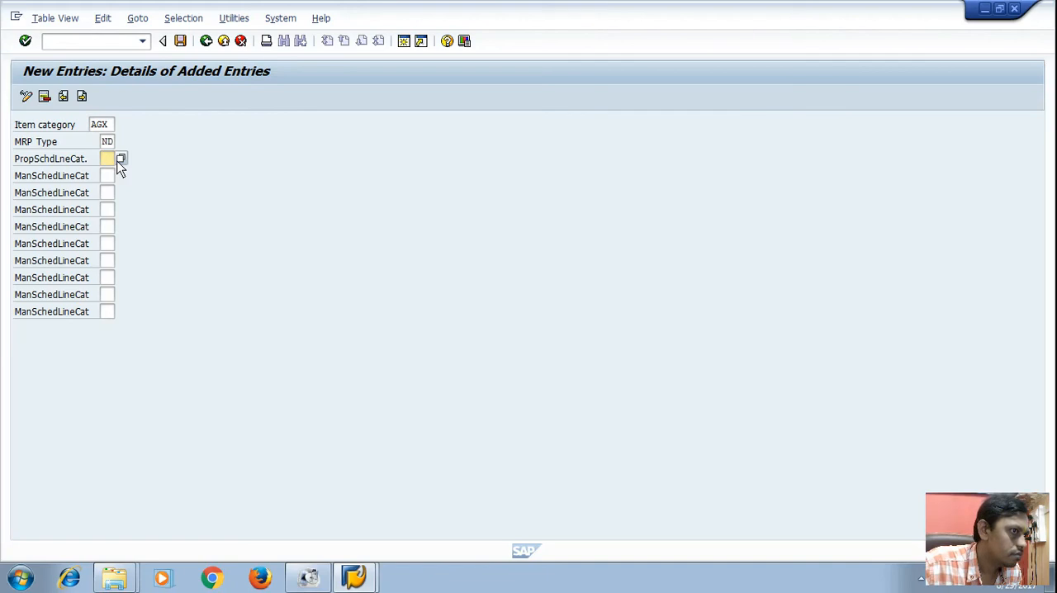
{"action": "left_click", "coordinate": [107, 159]}
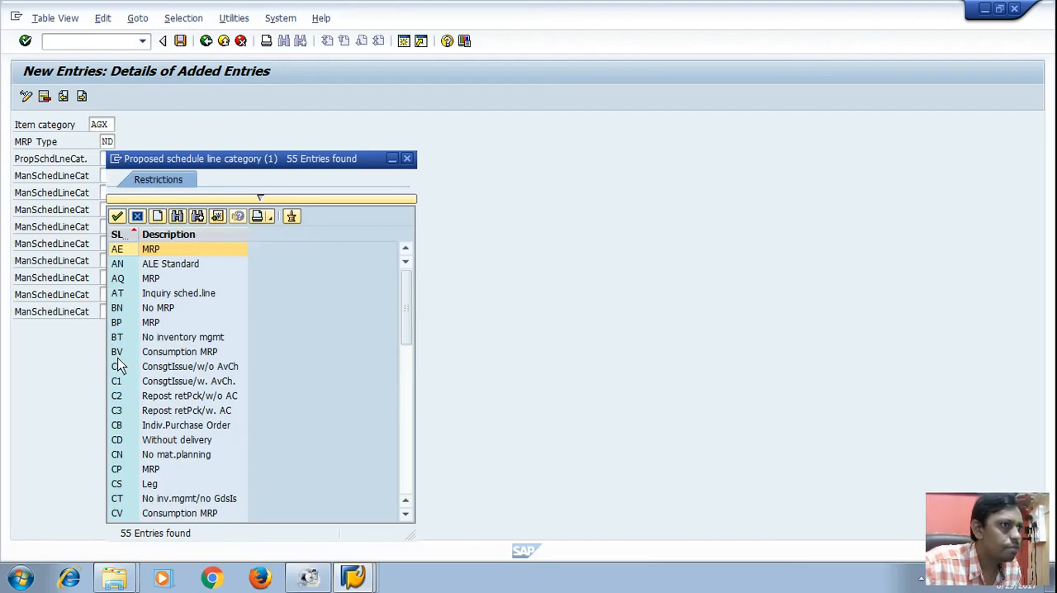
{"action": "mouse_move", "coordinate": [119, 331]}
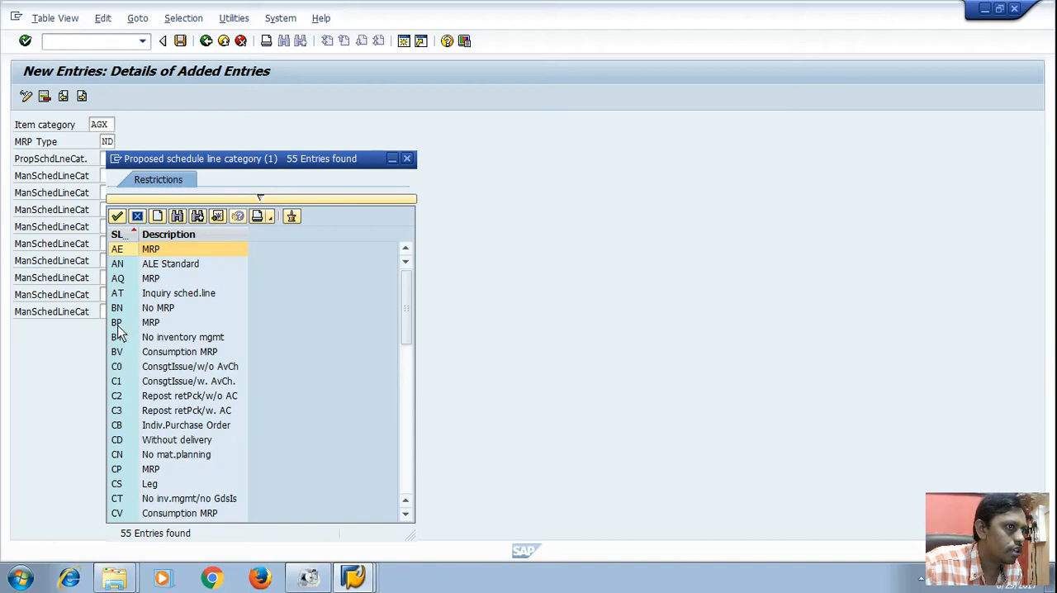
{"action": "mouse_move", "coordinate": [122, 322]}
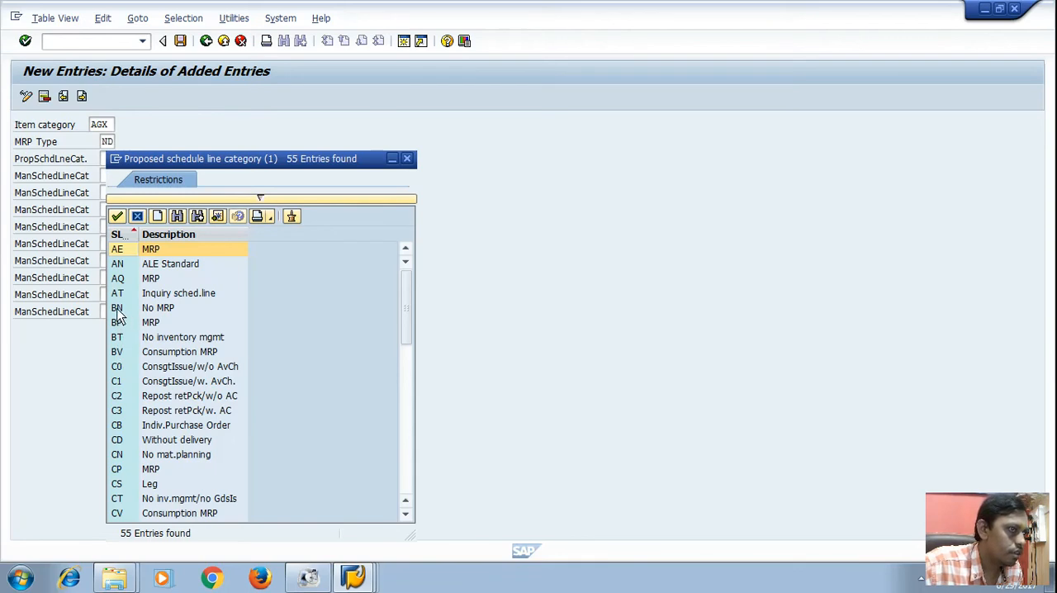
{"action": "mouse_move", "coordinate": [122, 317]}
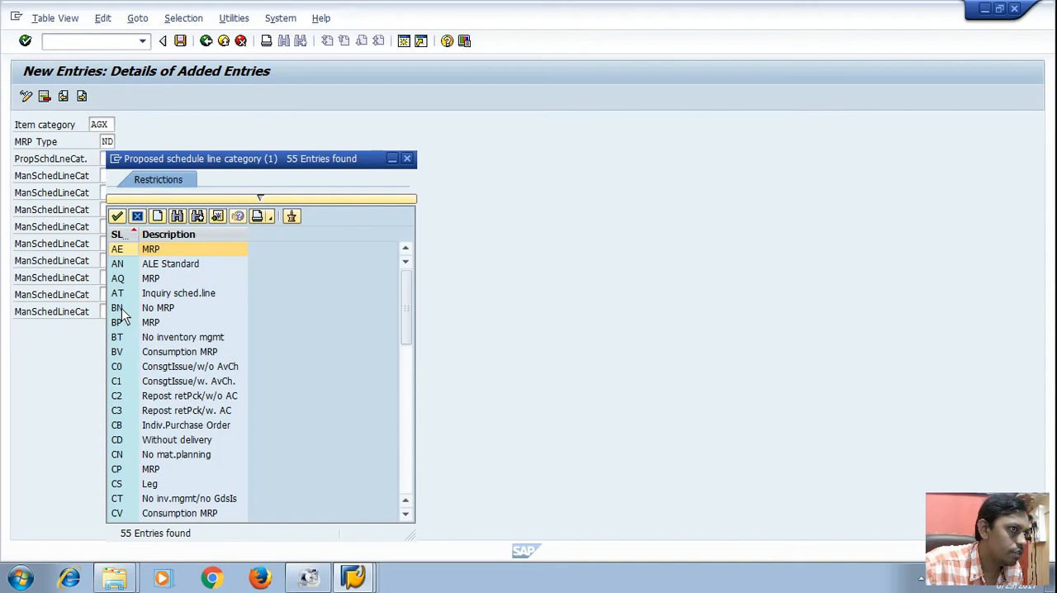
{"action": "double_click", "coordinate": [116, 307]}
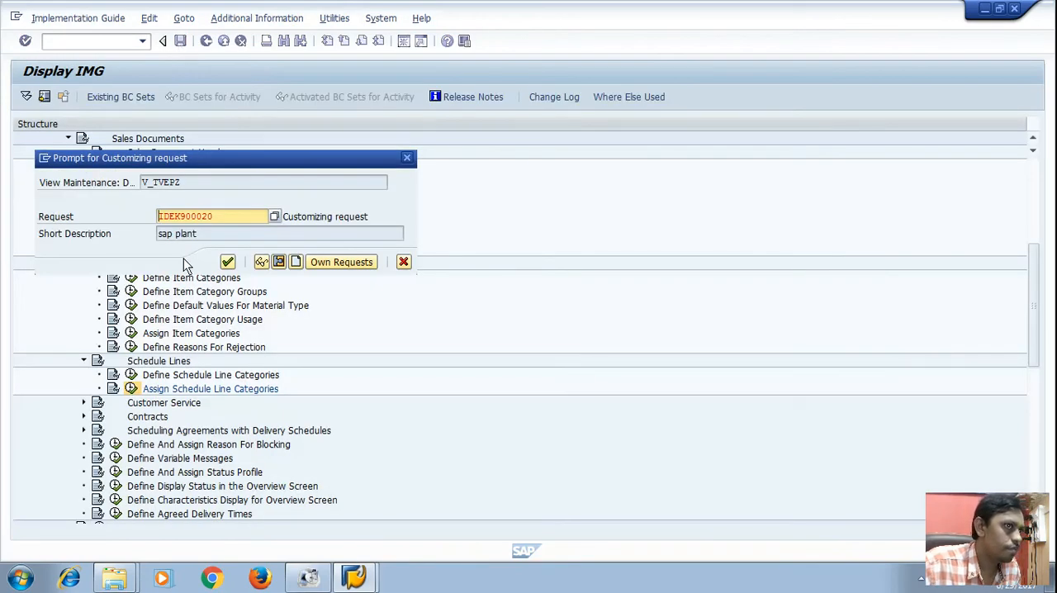
Save the AGX assignment to the customizing request and return to the IMG structure.
{"action": "left_click", "coordinate": [228, 261]}
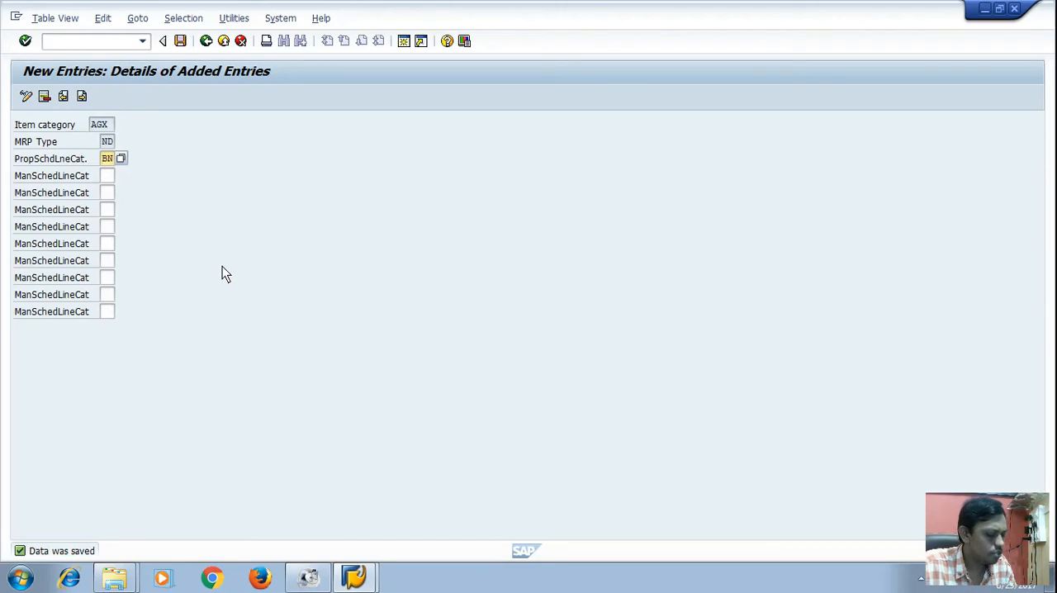
{"action": "mouse_move", "coordinate": [173, 69]}
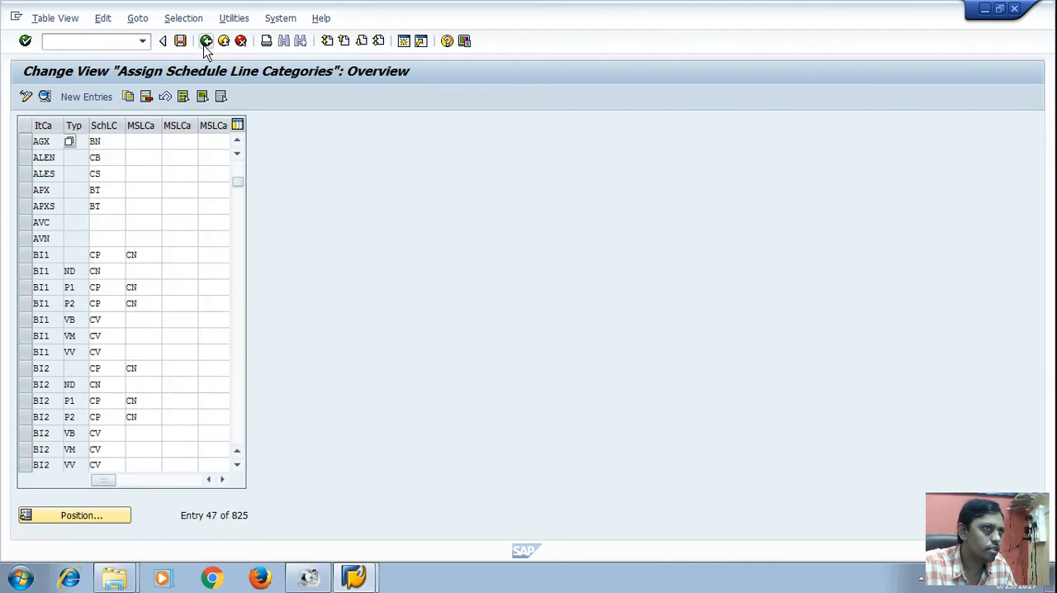
{"action": "left_click", "coordinate": [205, 40]}
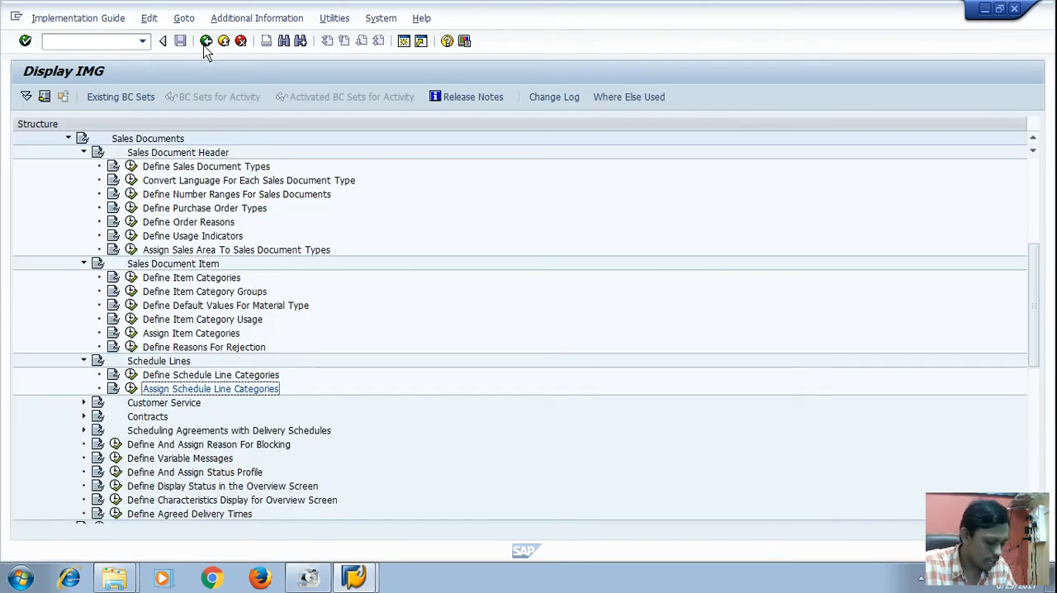